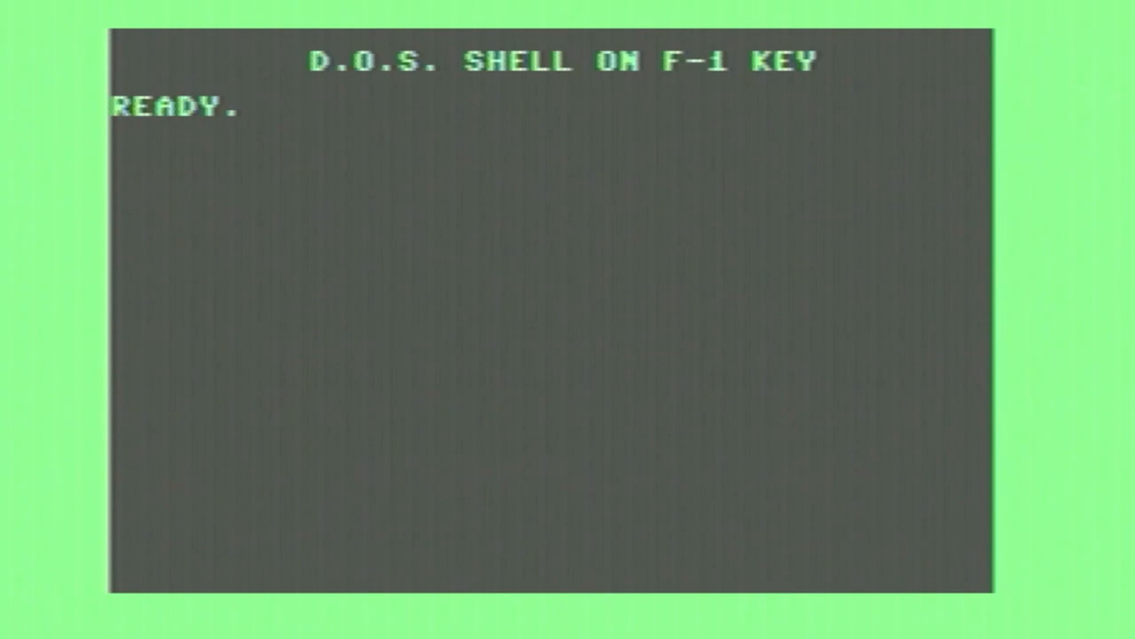
Step: Load D.O.S. Shell from the READY prompt with F1, reaching its main disk utility menu
key("f1")
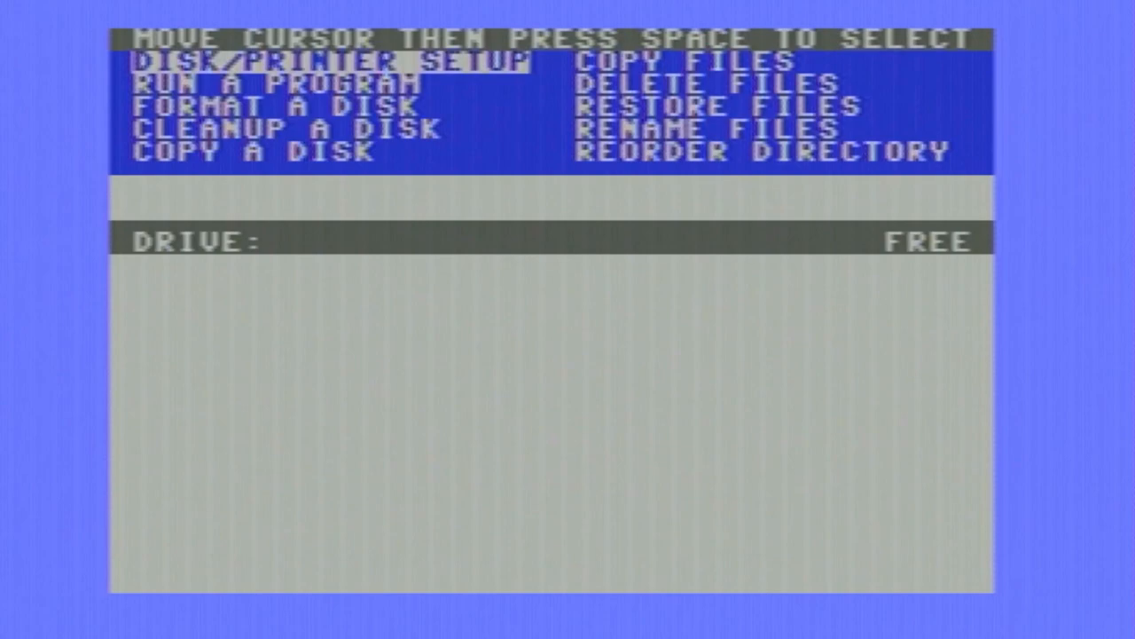